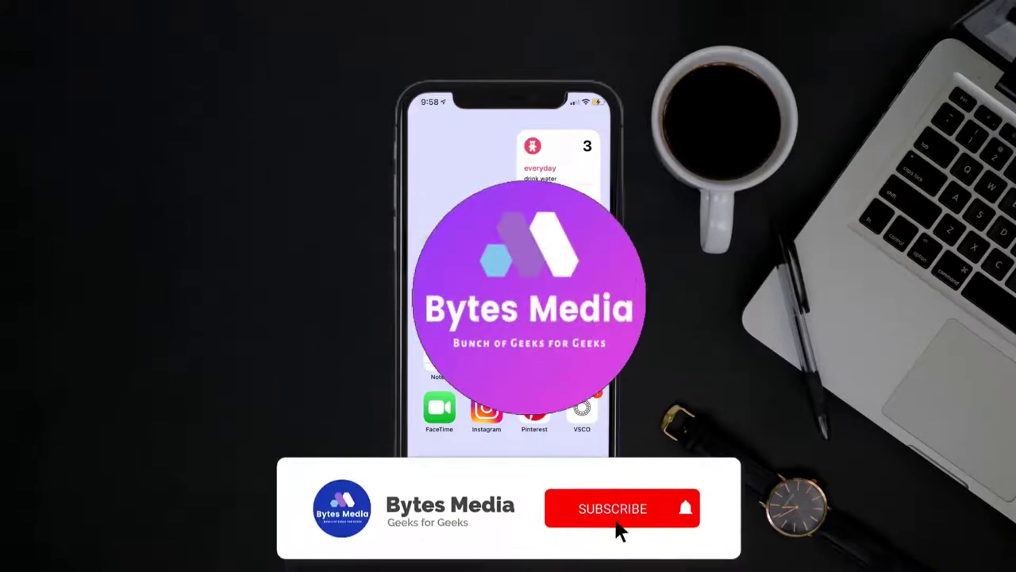
Step: Search the App Store for 'gerald app', then switch to the Settings main list
left_click(622, 508)
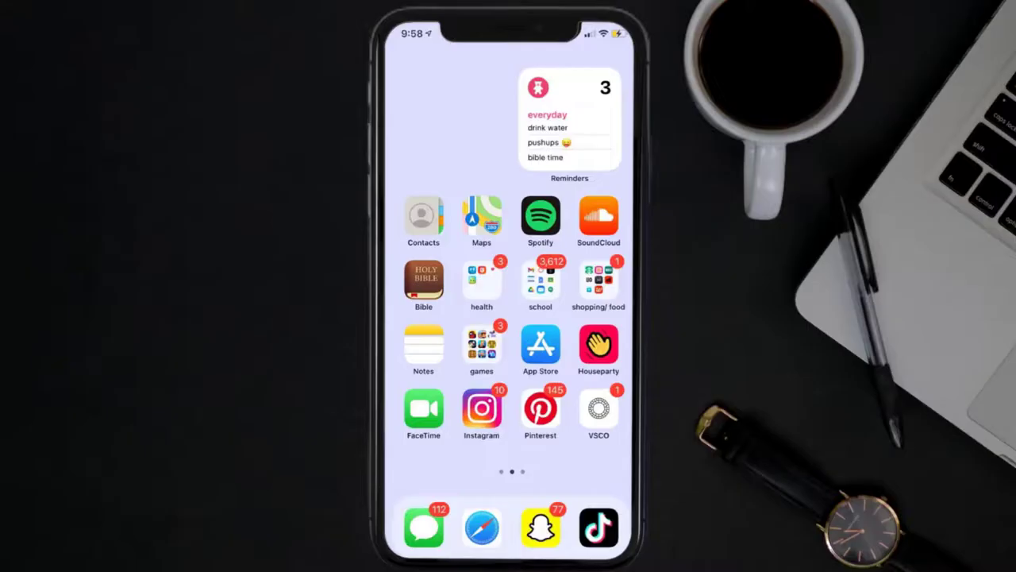
left_click(540, 349)
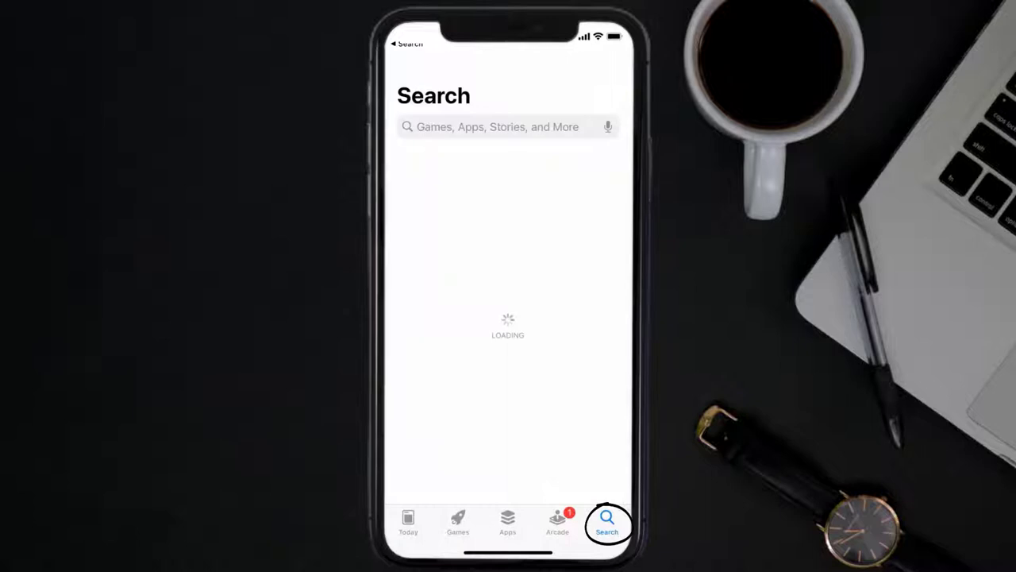
type("gerald app")
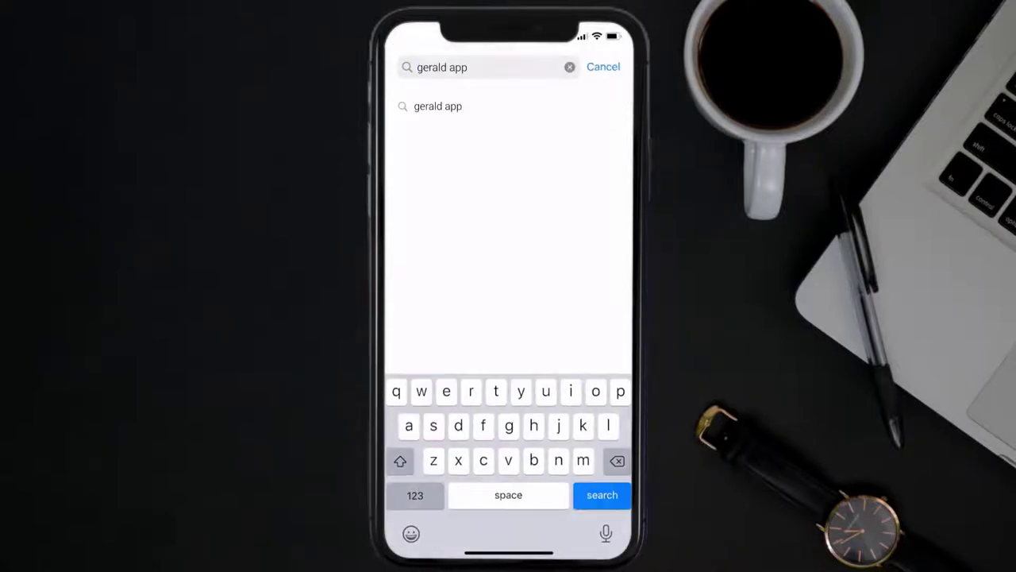
left_click(602, 495)
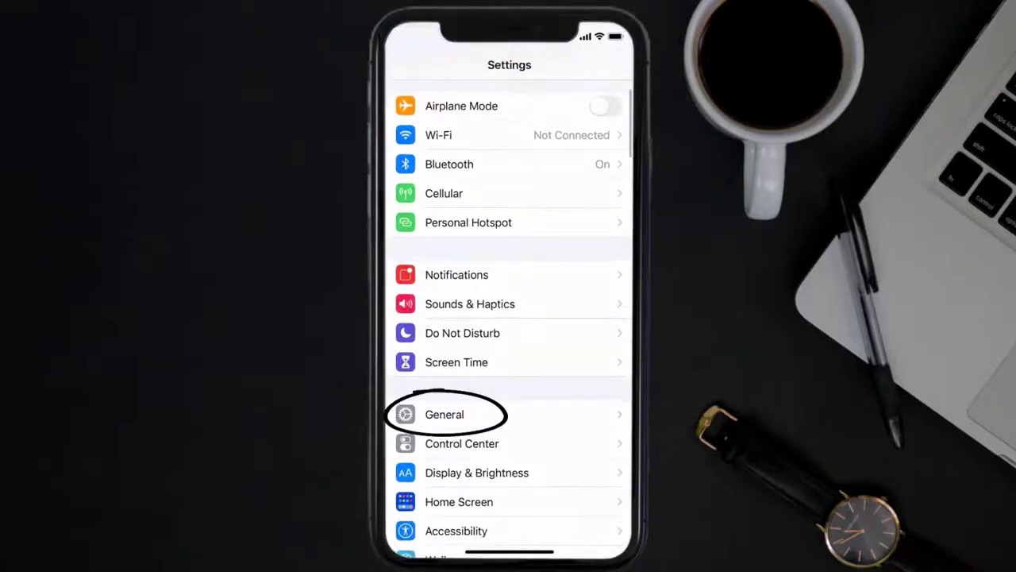
Step: Open Gerald's storage details page under General > iPhone Storage
left_click(443, 414)
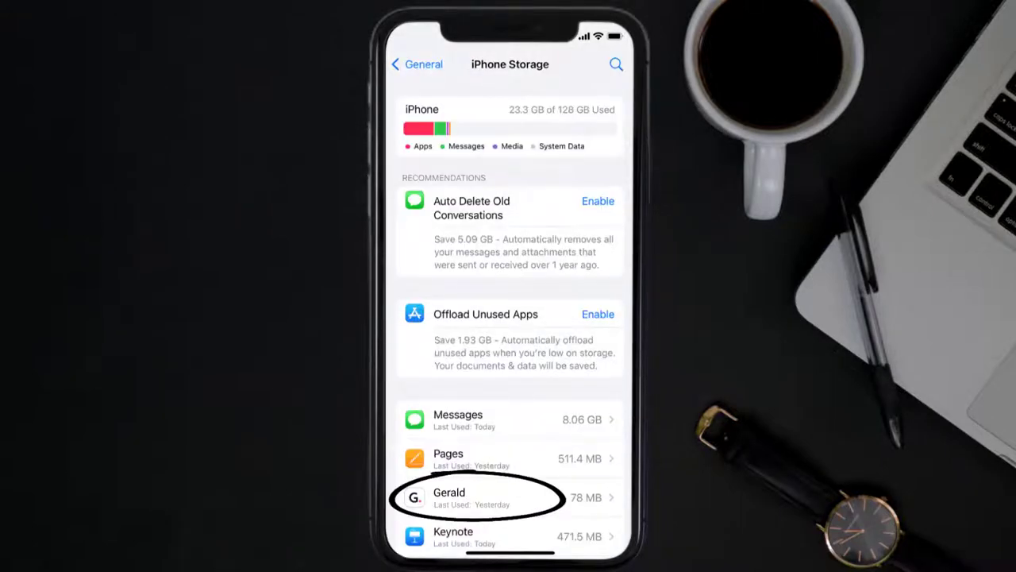
left_click(508, 498)
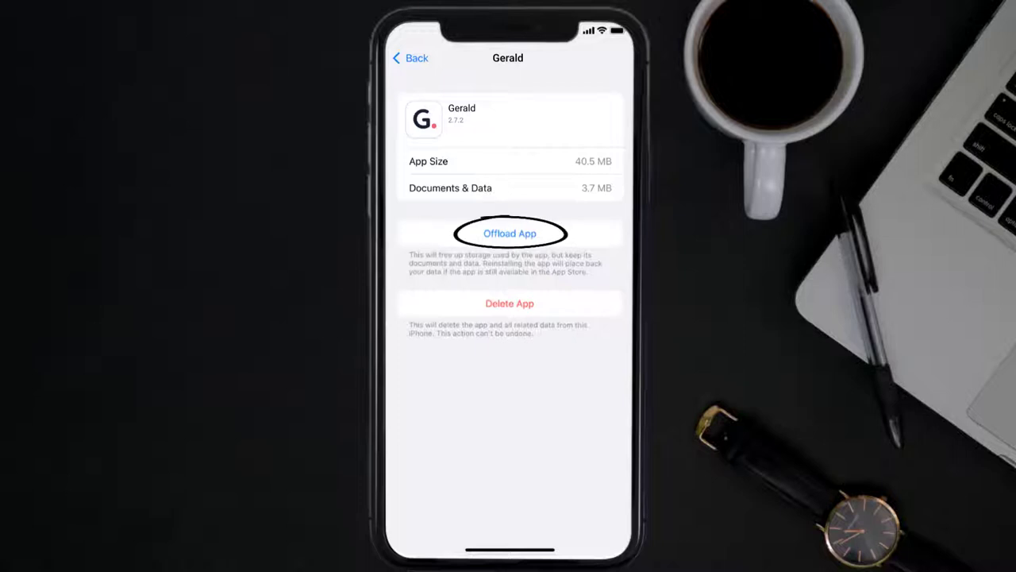
Step: Offload the Gerald app while keeping its data, then reinstall it
left_click(510, 233)
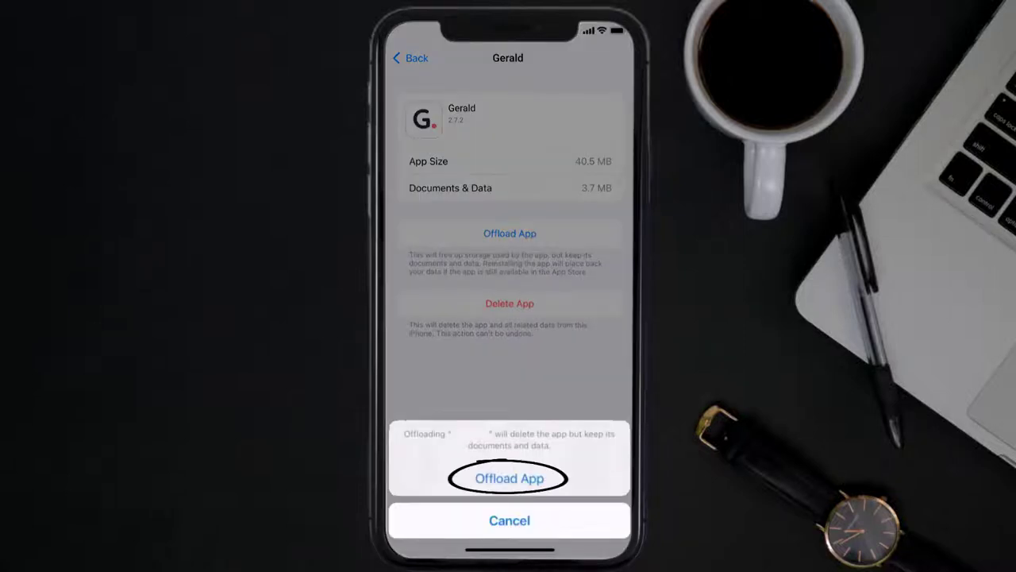
left_click(509, 478)
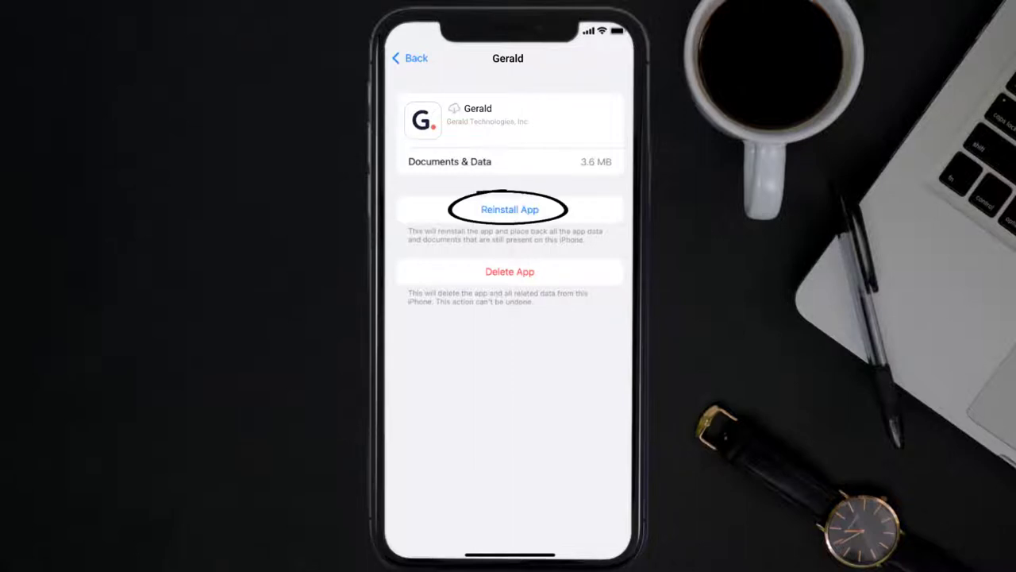
left_click(509, 209)
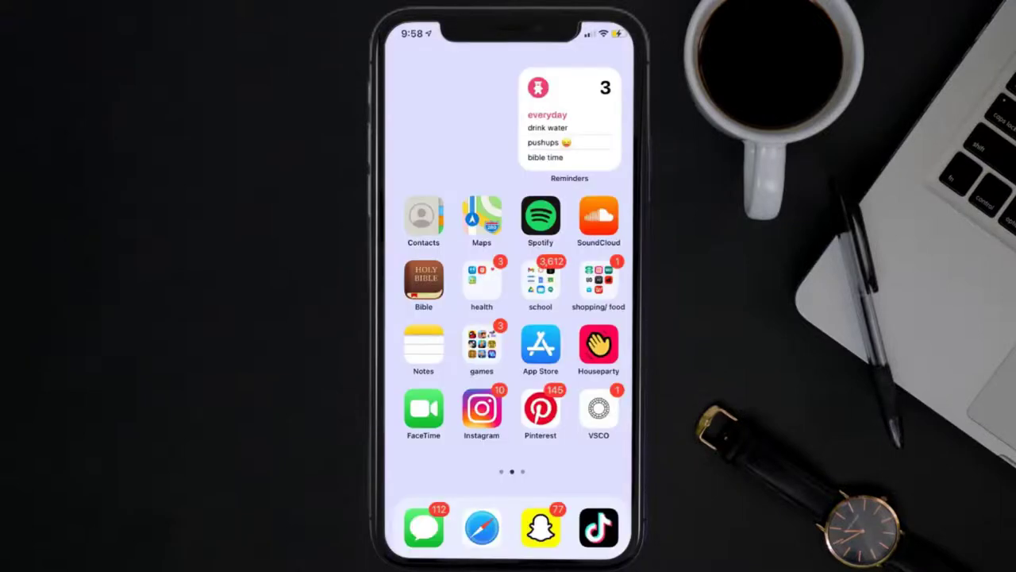
left_click(539, 349)
type("gerald app")
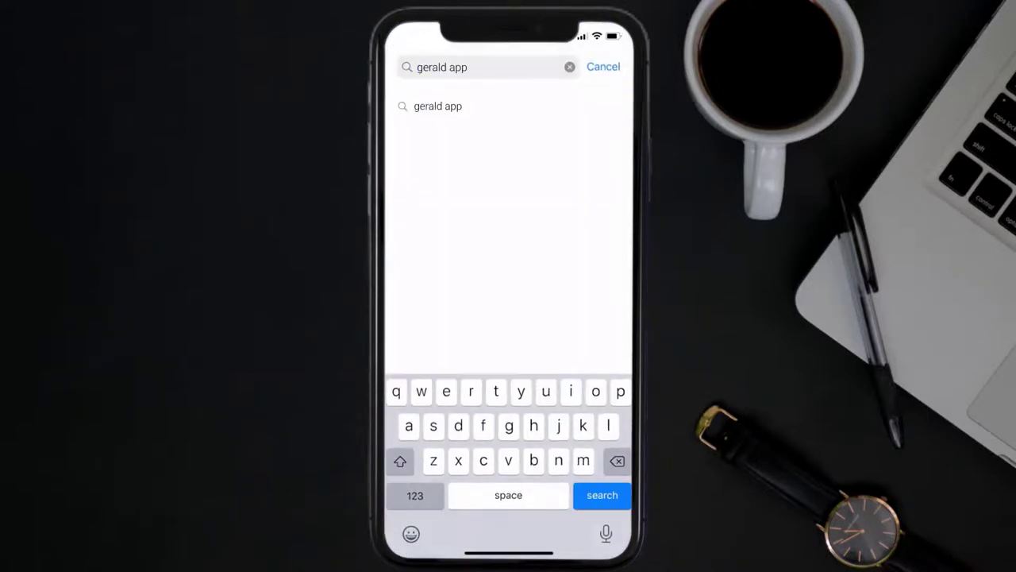
Step: Search 'gerald app' and download Gerald: Cash Advance App with GET
left_click(602, 495)
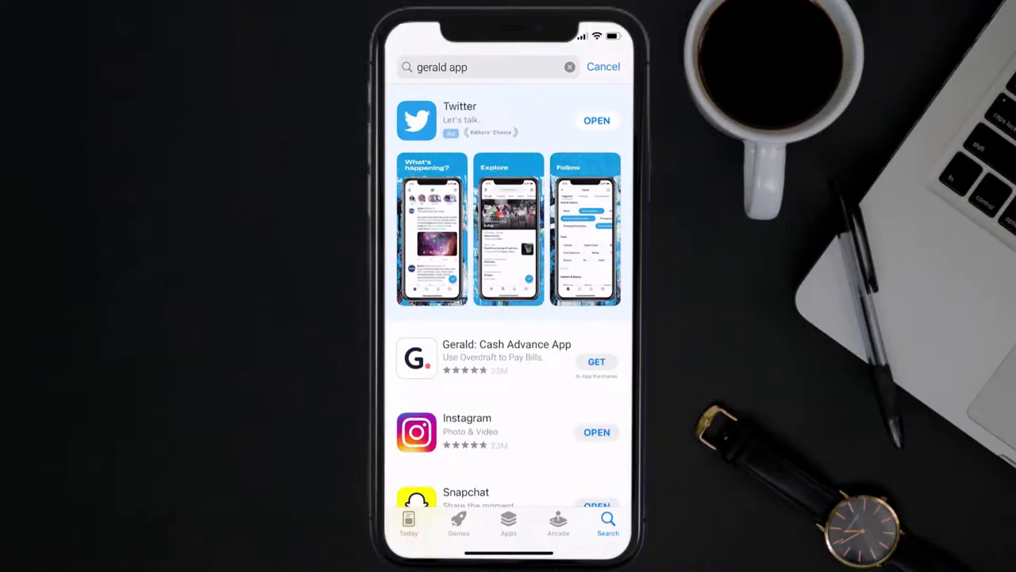
left_click(596, 361)
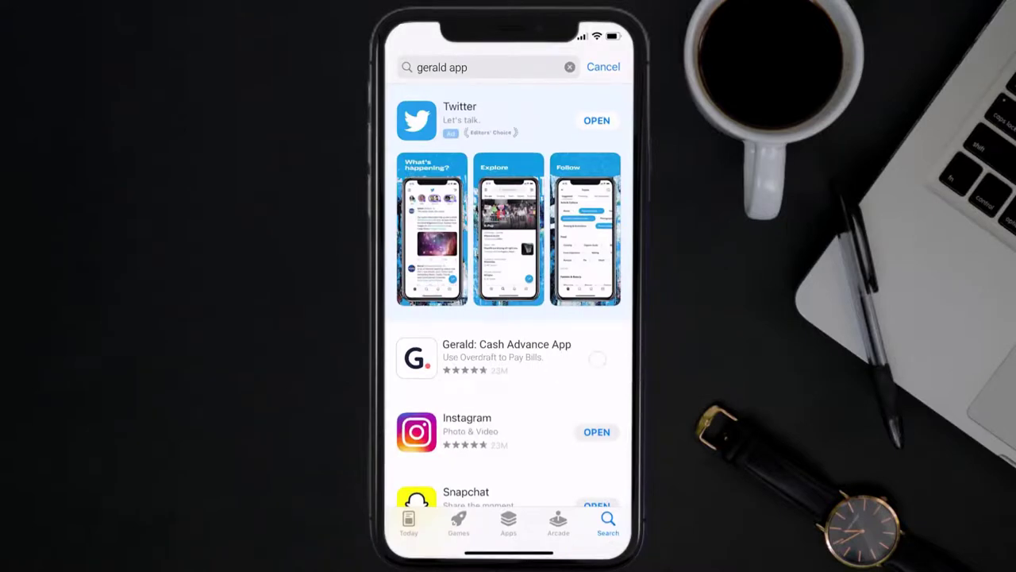